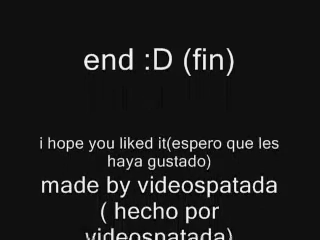
scroll("down", 3)
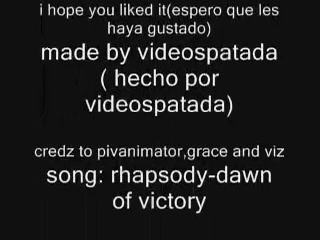
scroll("down", 3)
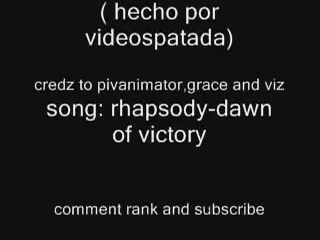